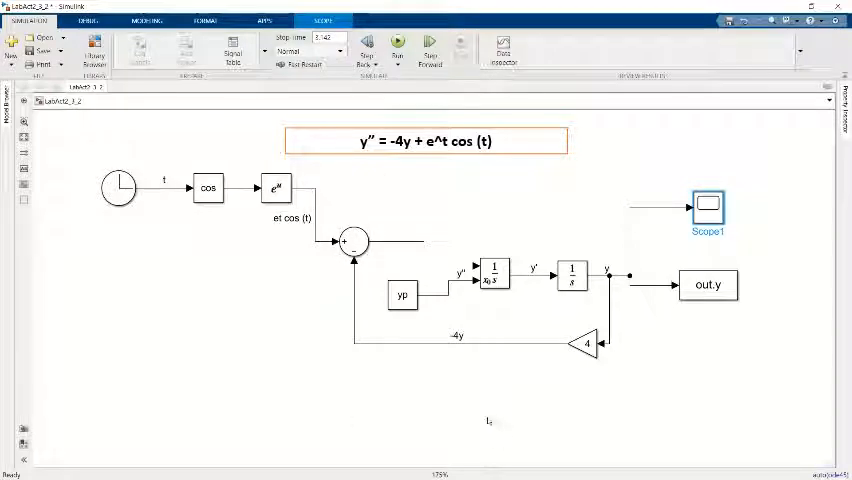
{"action": "mouse_move", "coordinate": [576, 368]}
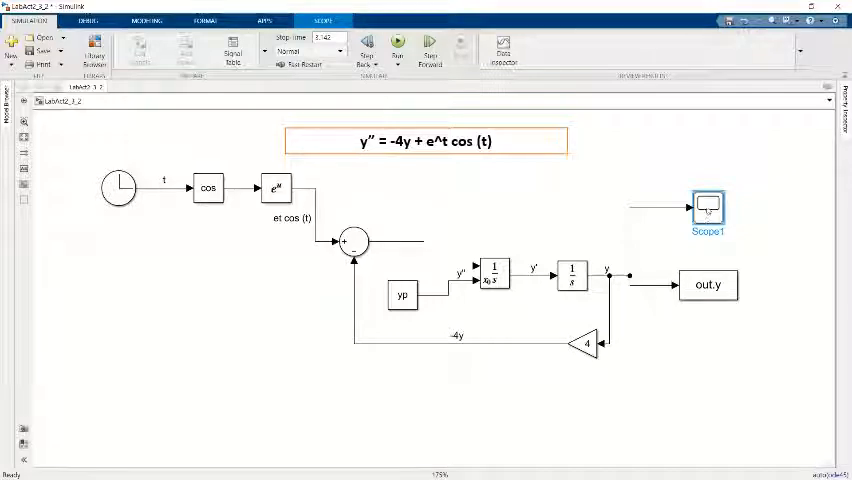
- Review the script, switch back to the model and run the simulation to plot y versus t
{"action": "double_click", "coordinate": [708, 204]}
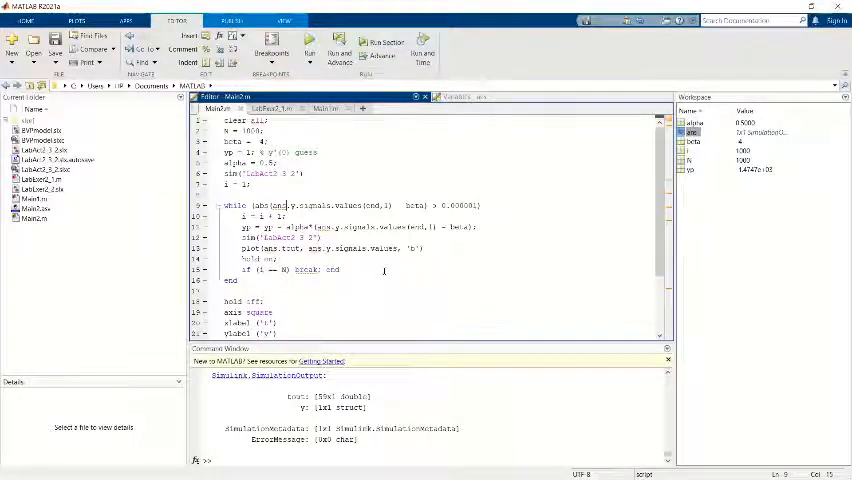
{"action": "scroll", "scroll_direction": "down", "scroll_amount": 3}
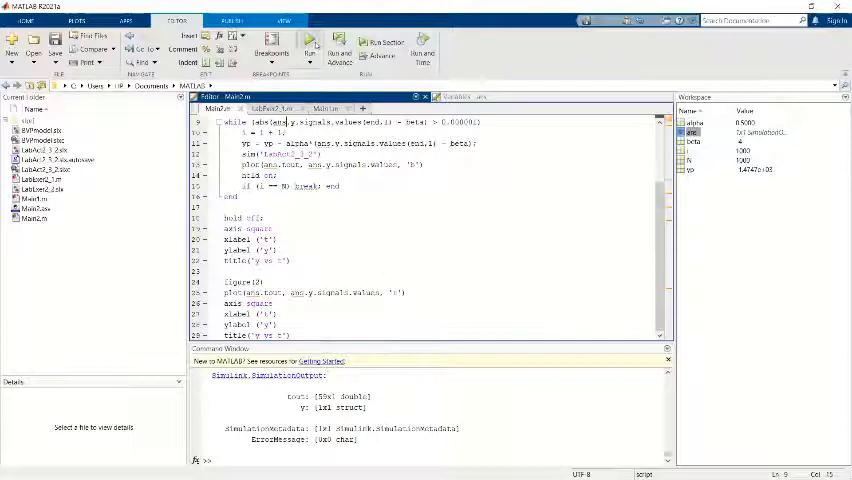
{"action": "left_click", "coordinate": [310, 52]}
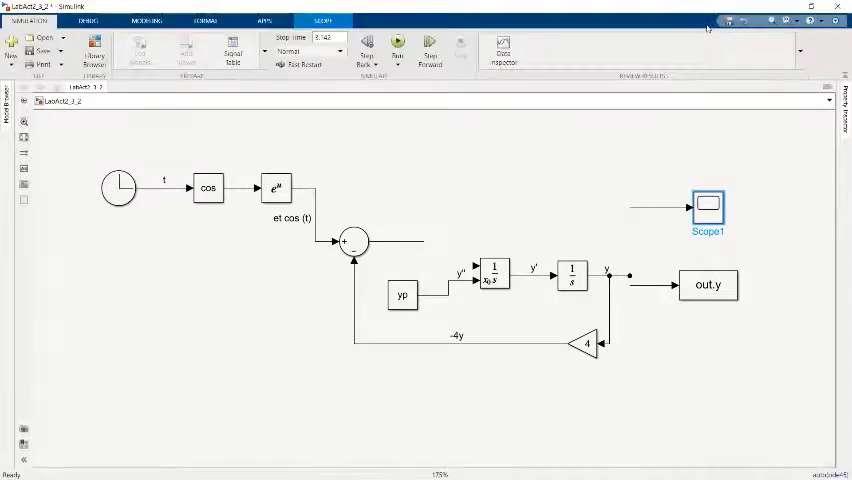
{"action": "left_click", "coordinate": [398, 50]}
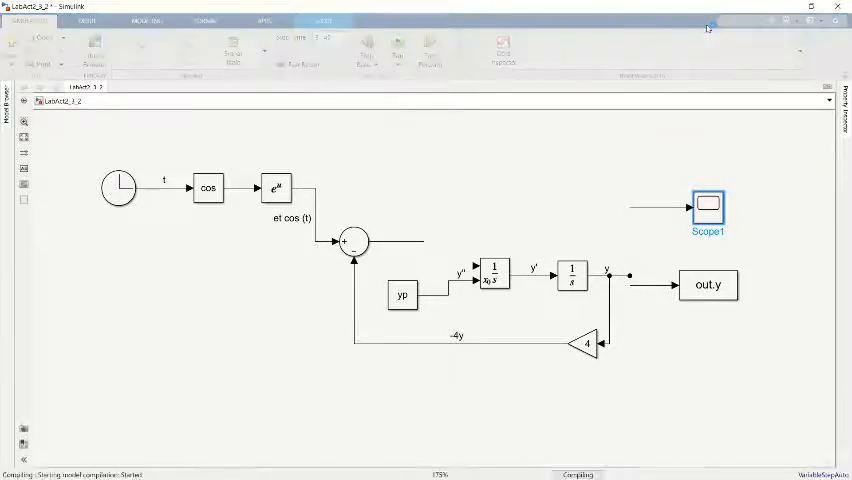
{"action": "left_click", "coordinate": [398, 48]}
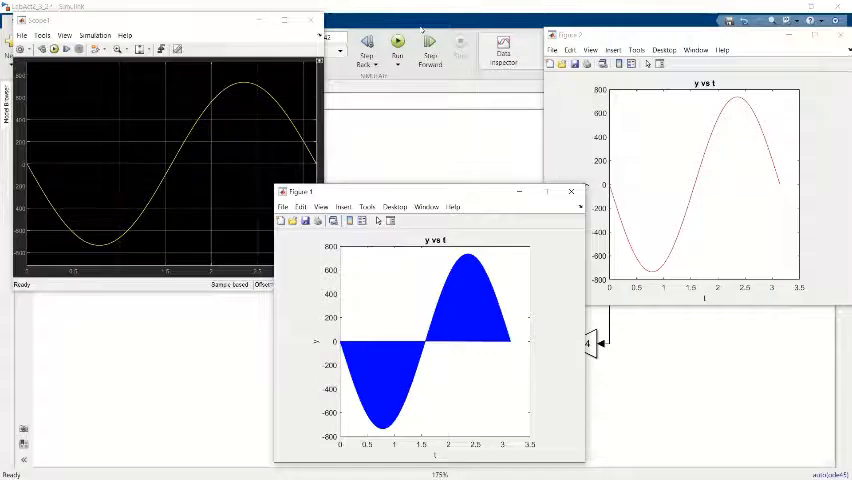
{"action": "mouse_move", "coordinate": [248, 44]}
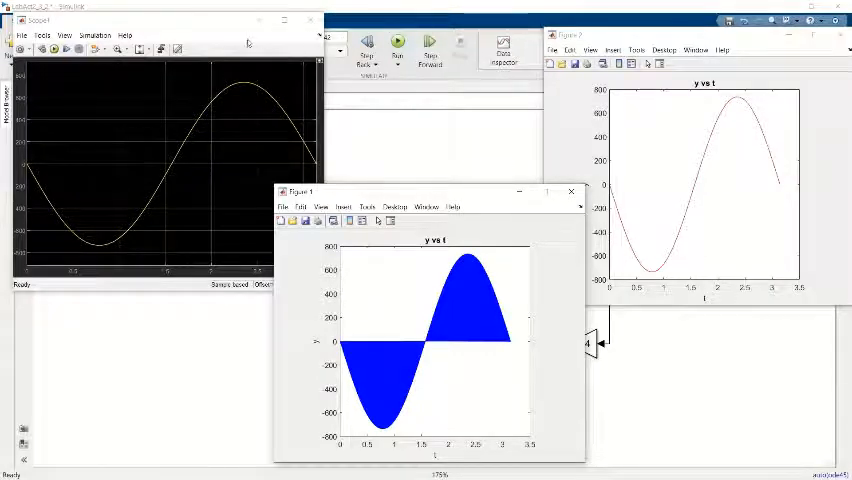